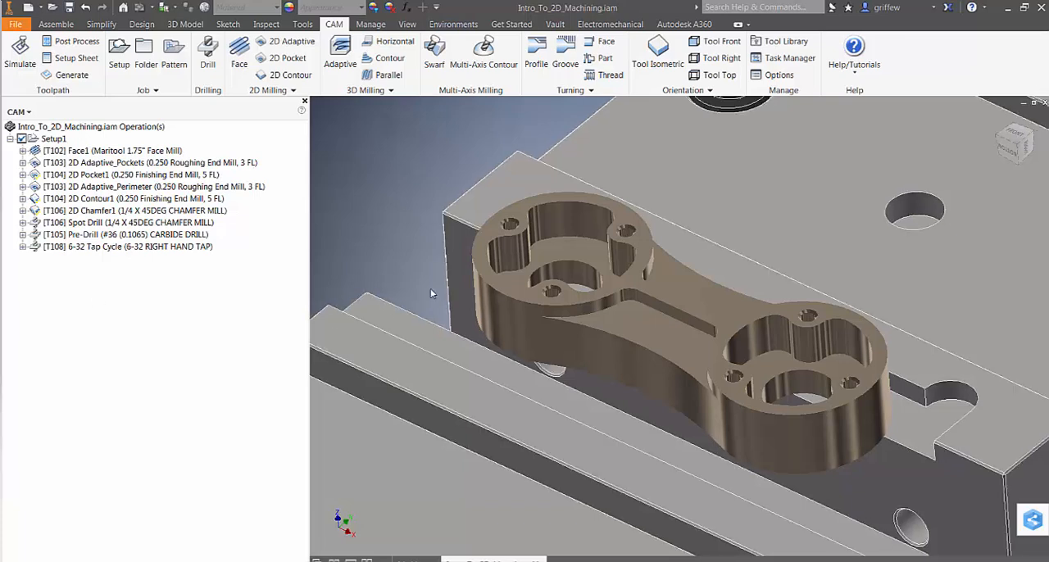
# Step: Regenerate the 2D Pocket1 toolpath and close the Log Messages window with its four warnings
pyautogui.rightClick(118, 174)
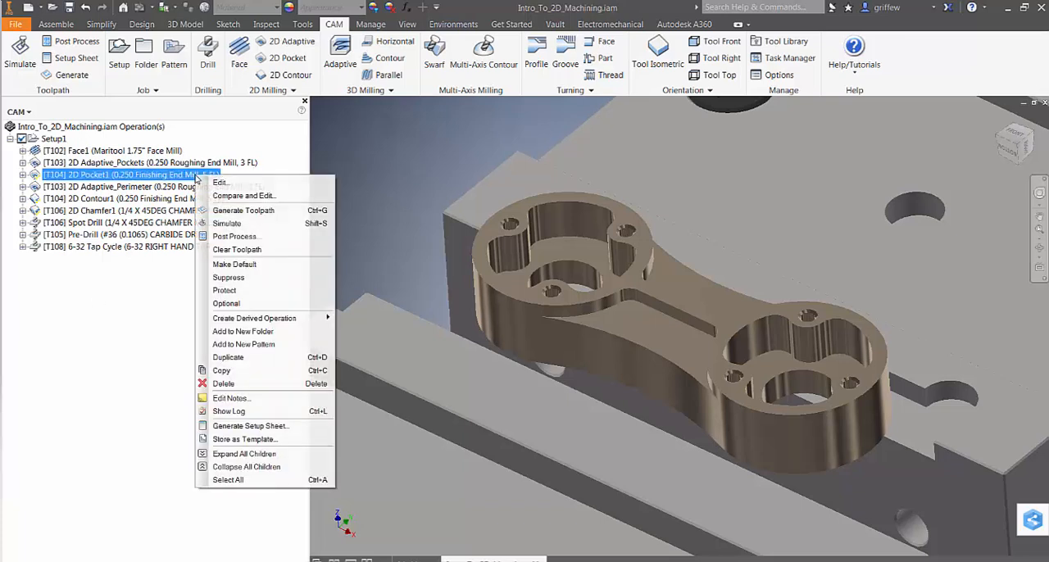
pyautogui.click(243, 210)
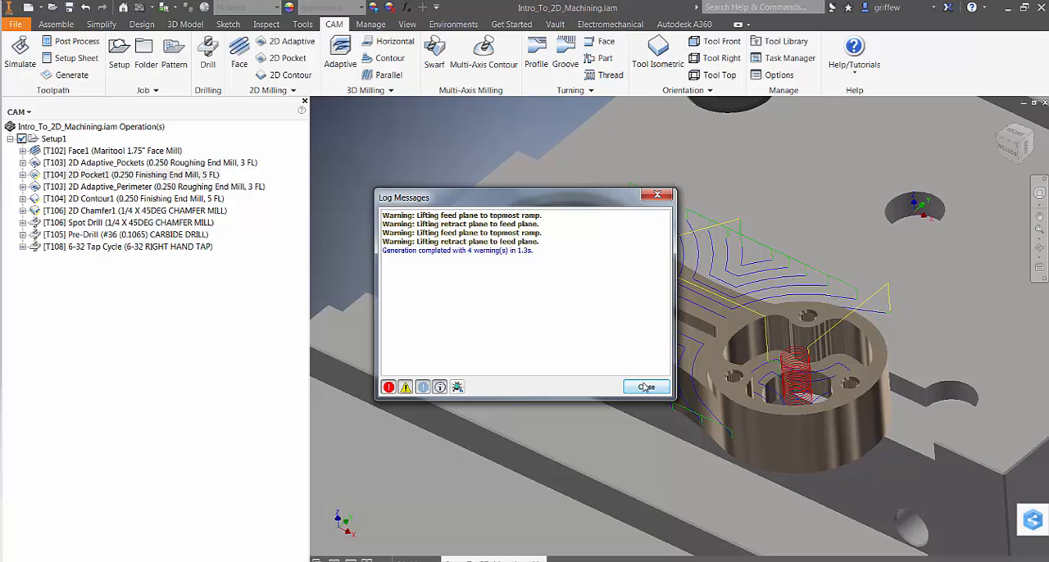
pyautogui.click(646, 387)
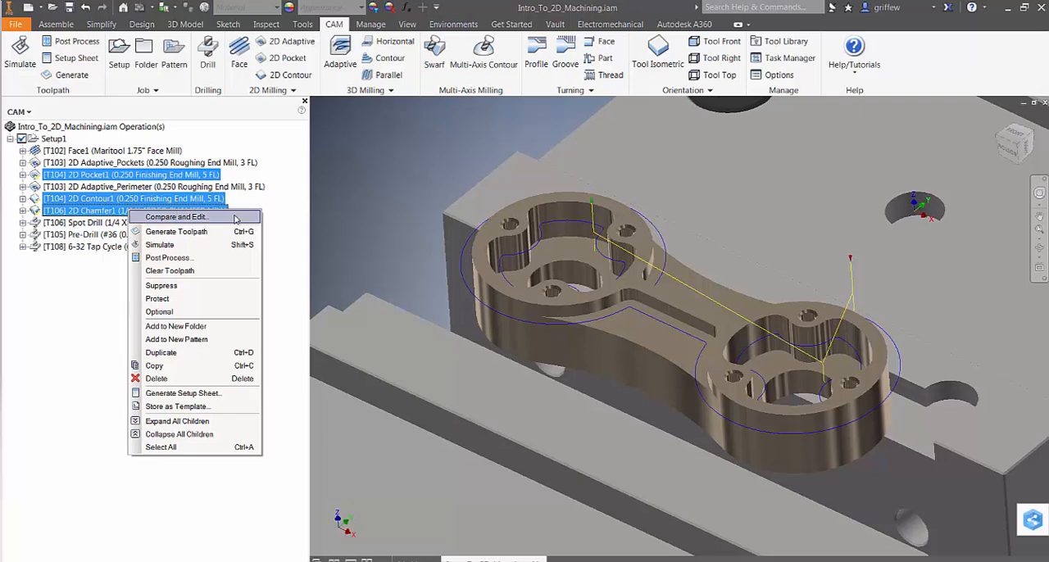
# Step: Launch Compare and Edit on the three selected operations and filter the parameter list by 'feed'
pyautogui.click(174, 217)
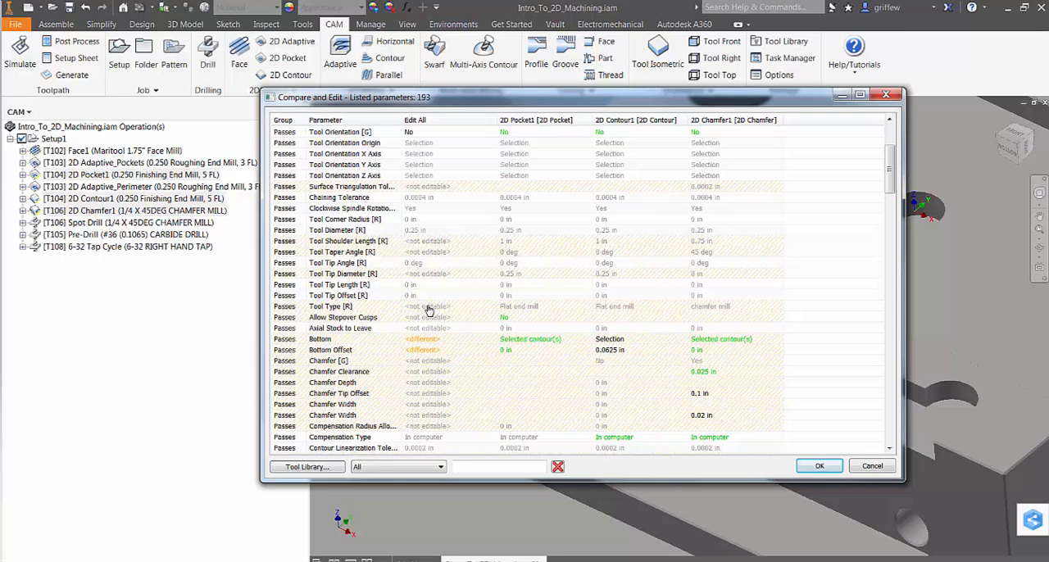
pyautogui.scroll(-3)
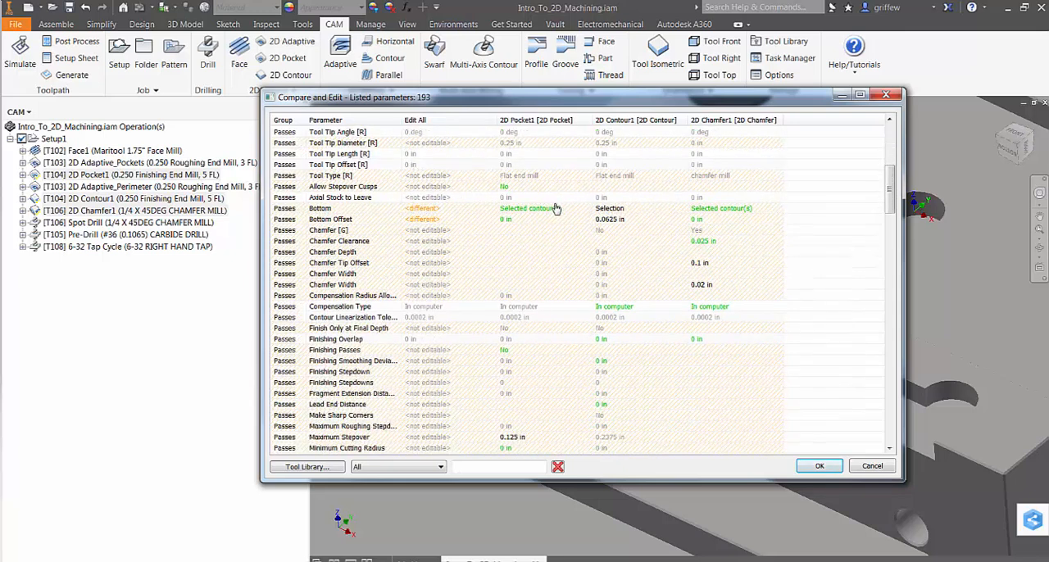
pyautogui.scroll(-3)
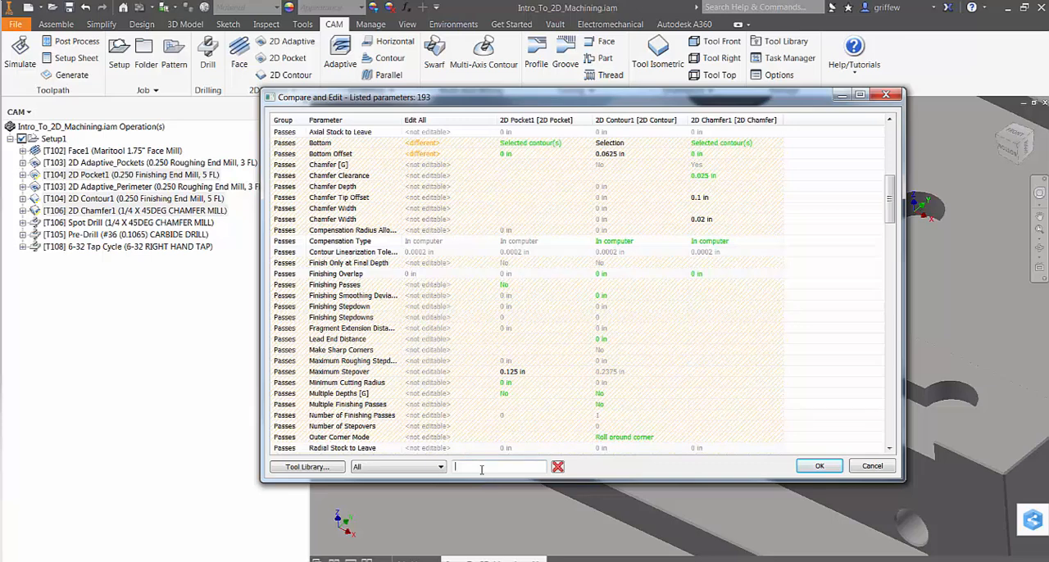
pyautogui.write('feed')
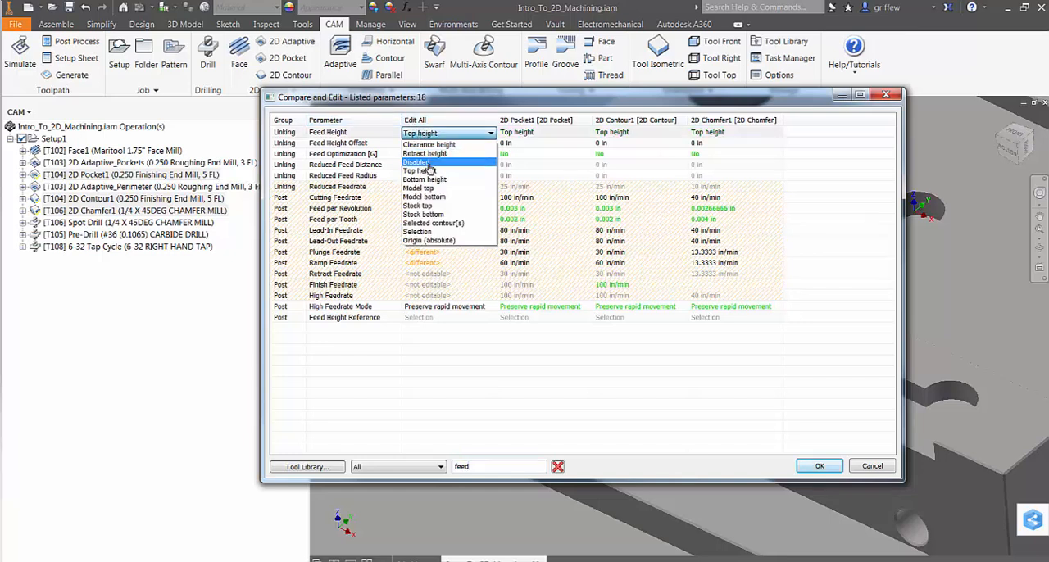
# Step: Set Feed Height to Stock top in the Edit All column, with Feed Height Offset at 0.1 in
pyautogui.click(420, 205)
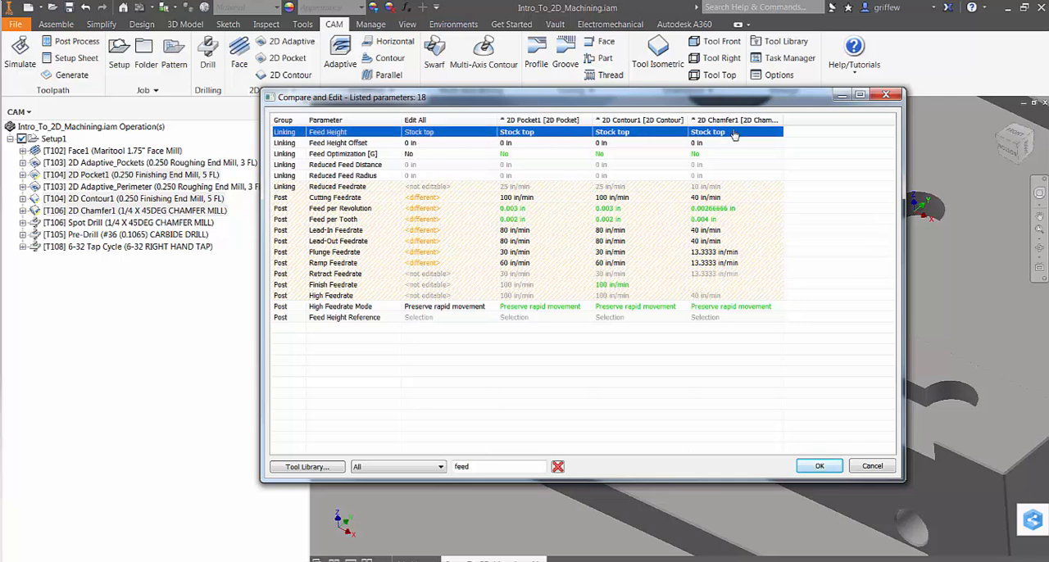
pyautogui.click(450, 143)
pyautogui.write('0.1')
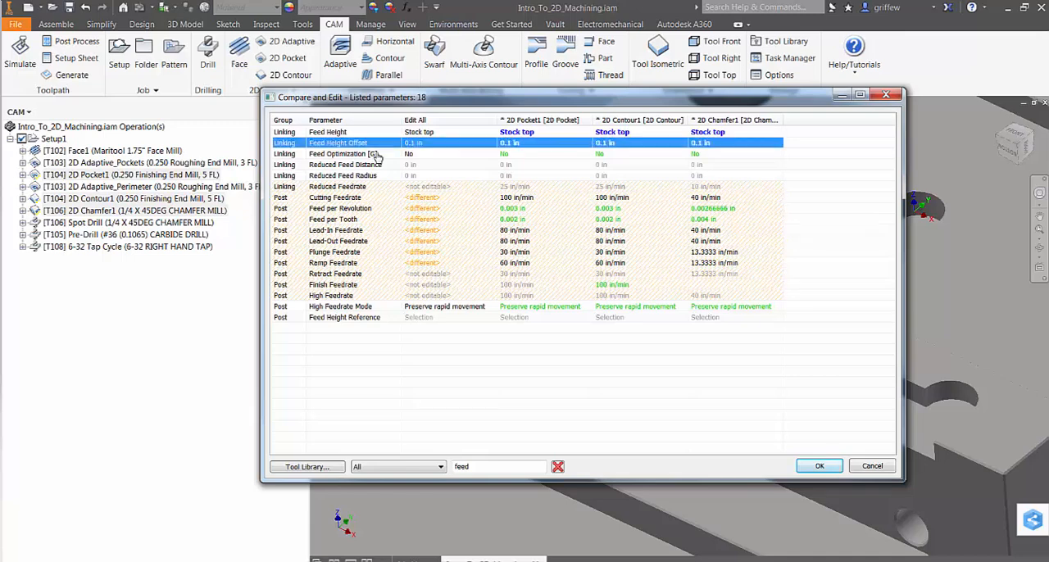
pyautogui.moveTo(380, 159)
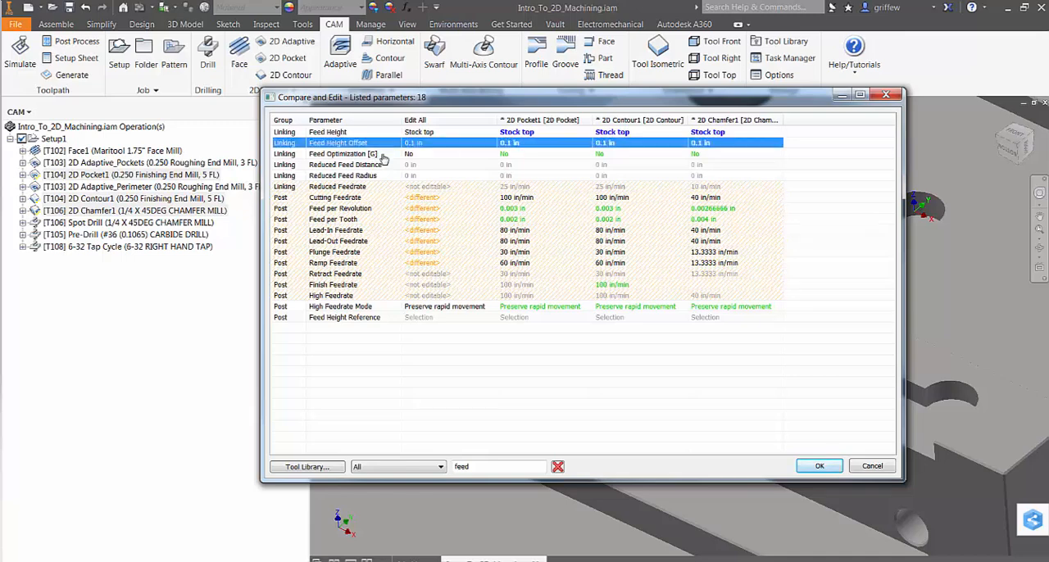
# Step: Confirm the Compare and Edit changes and update the three modified operations, then select Setup1
pyautogui.click(820, 466)
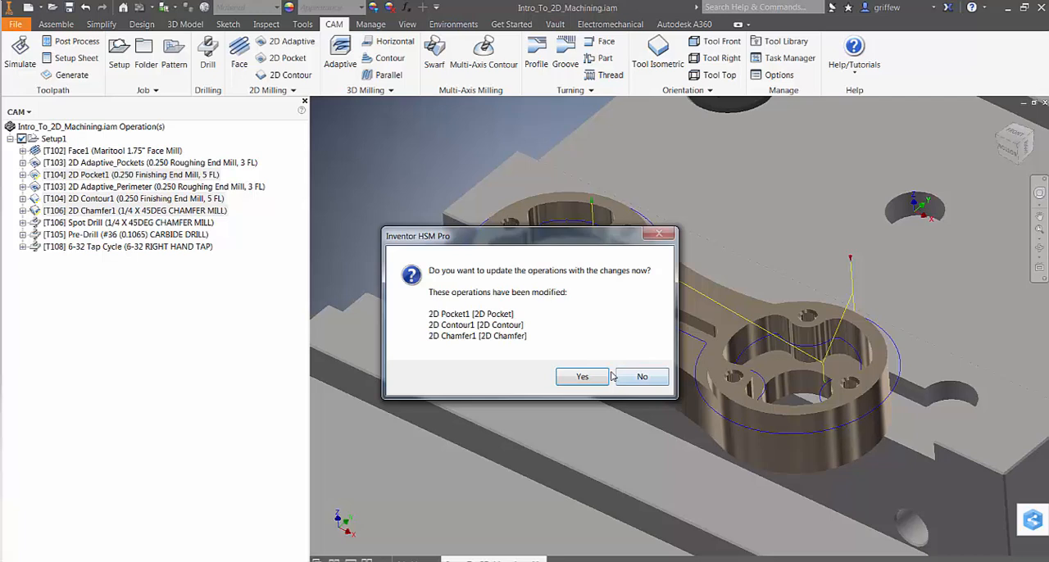
pyautogui.click(582, 377)
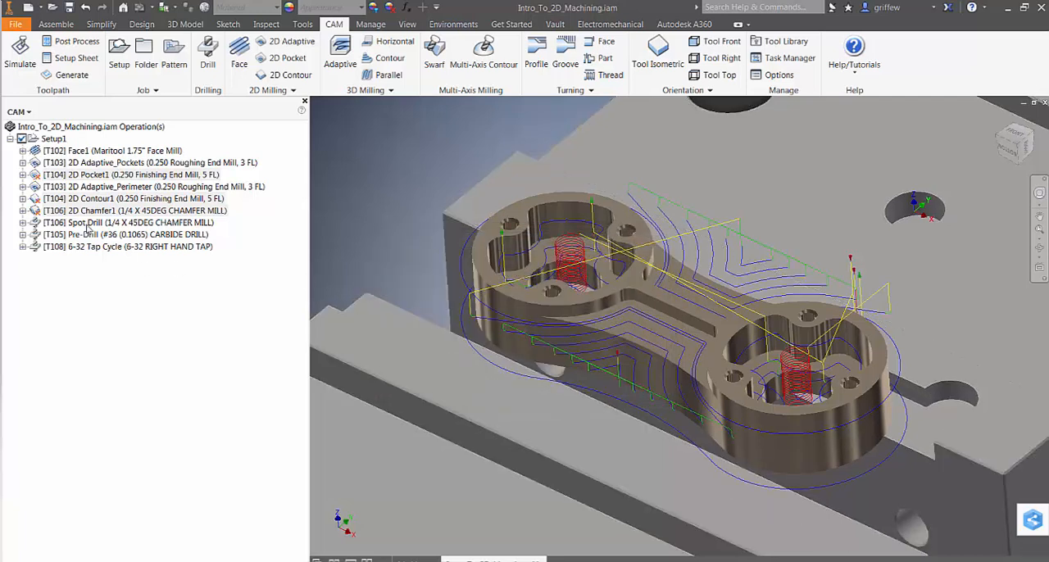
pyautogui.click(73, 75)
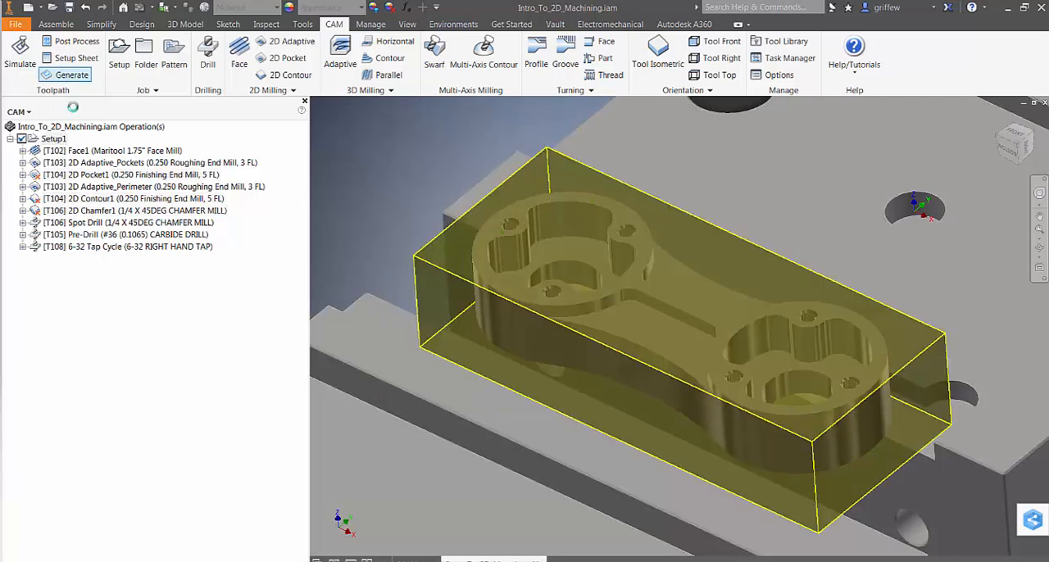